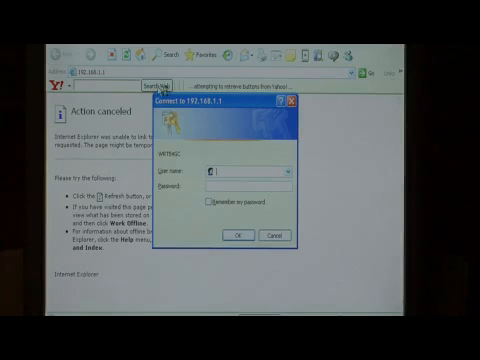
pyautogui.moveTo(293, 175)
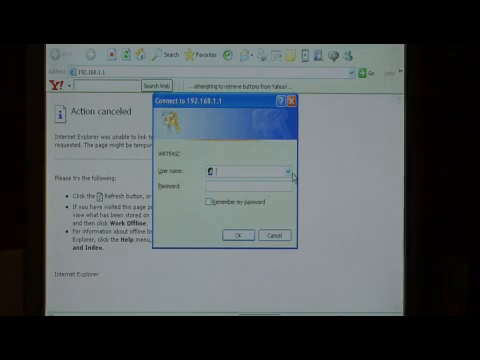
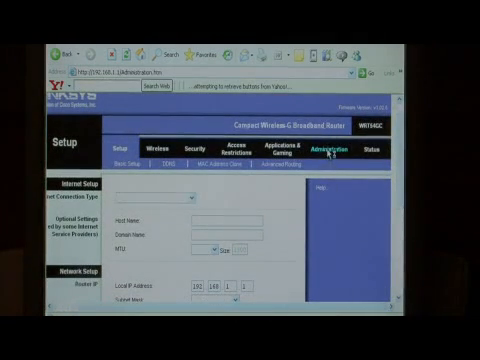
# Go to the Administration Management page and scroll down to the Router Password fields.
pyautogui.click(325, 148)
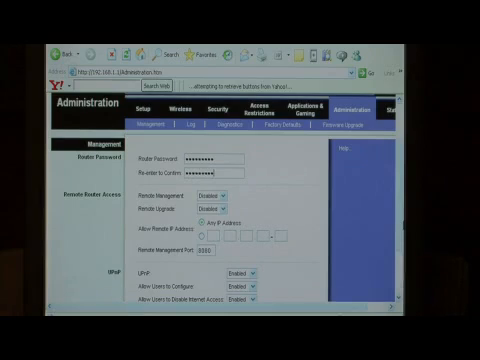
pyautogui.scroll(-3)
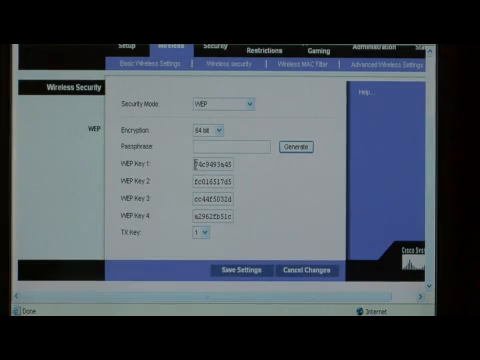
# Select the first of the four generated 64-bit WEP keys to copy it.
pyautogui.click(210, 158)
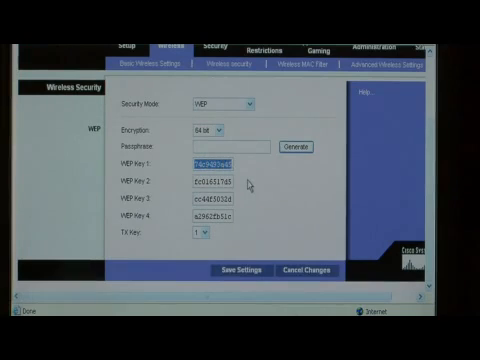